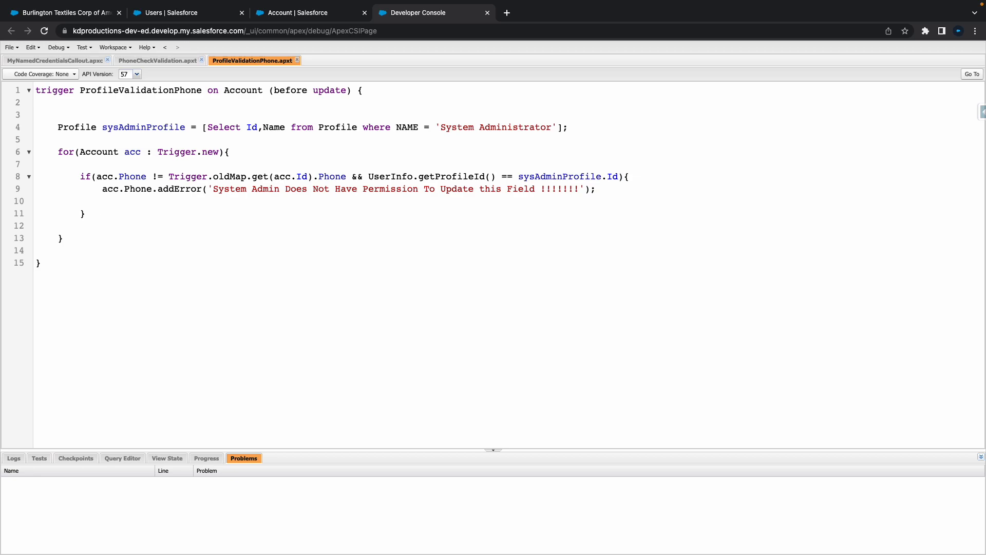
mouse_move(57, 47)
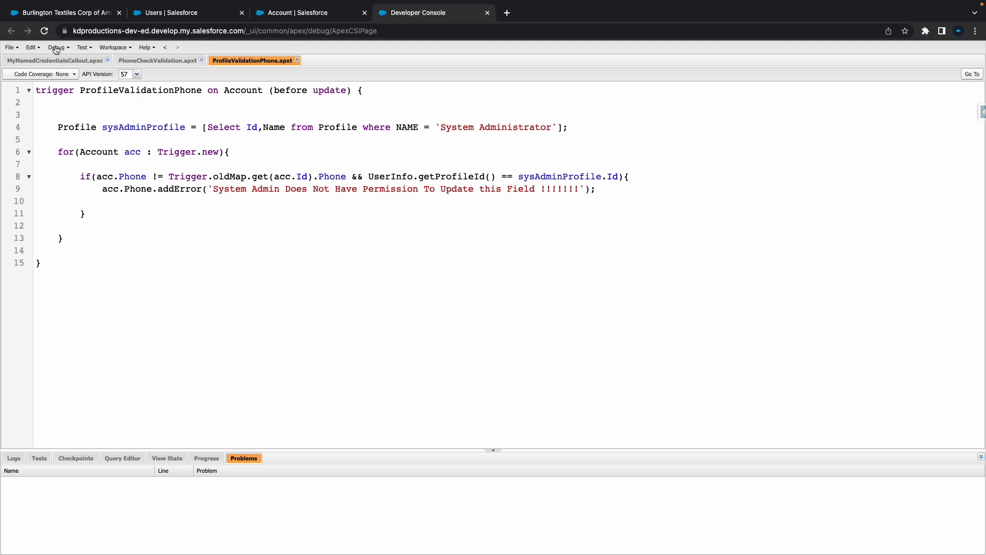
Open the Execute Anonymous window and declare Integer myInt = 1234.
left_click(57, 47)
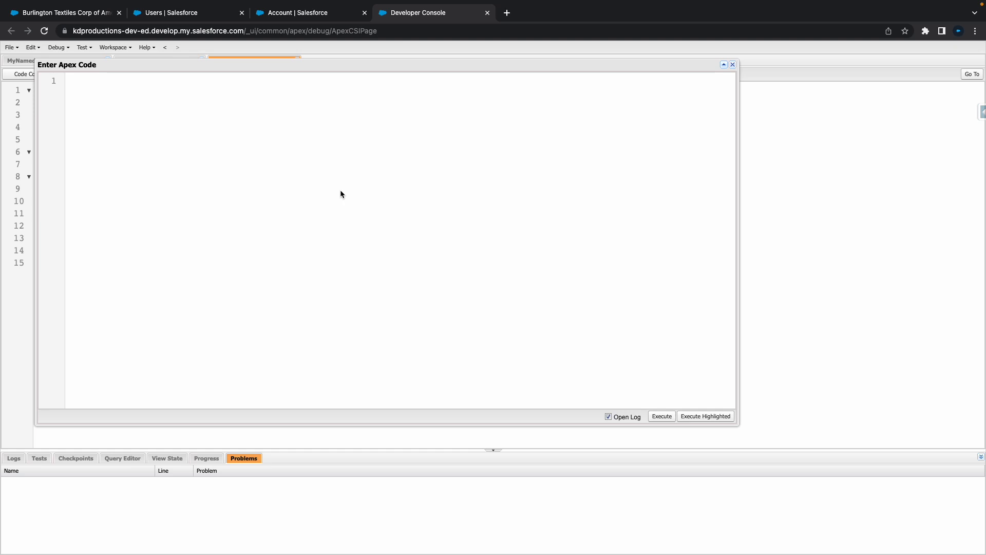
type("Integer myI")
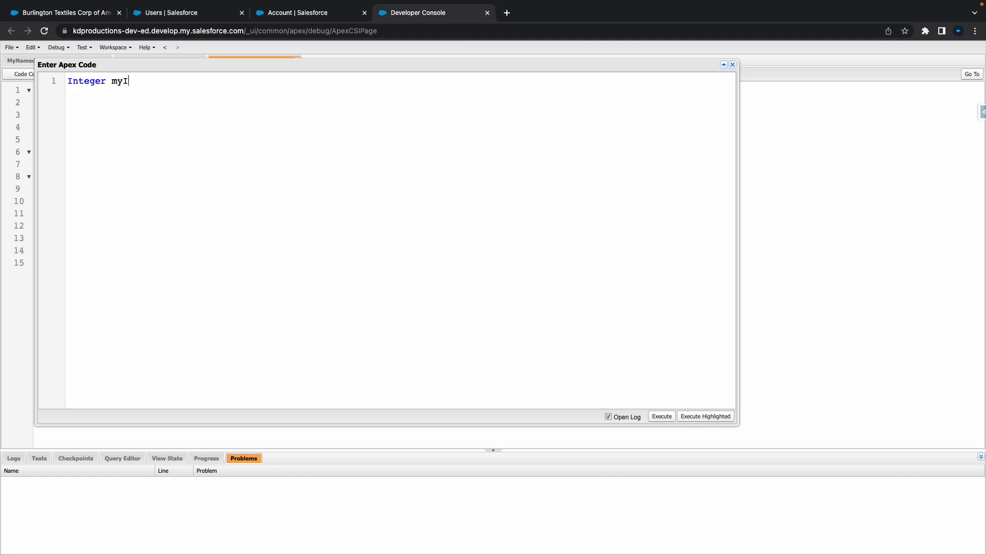
type("nt = 12")
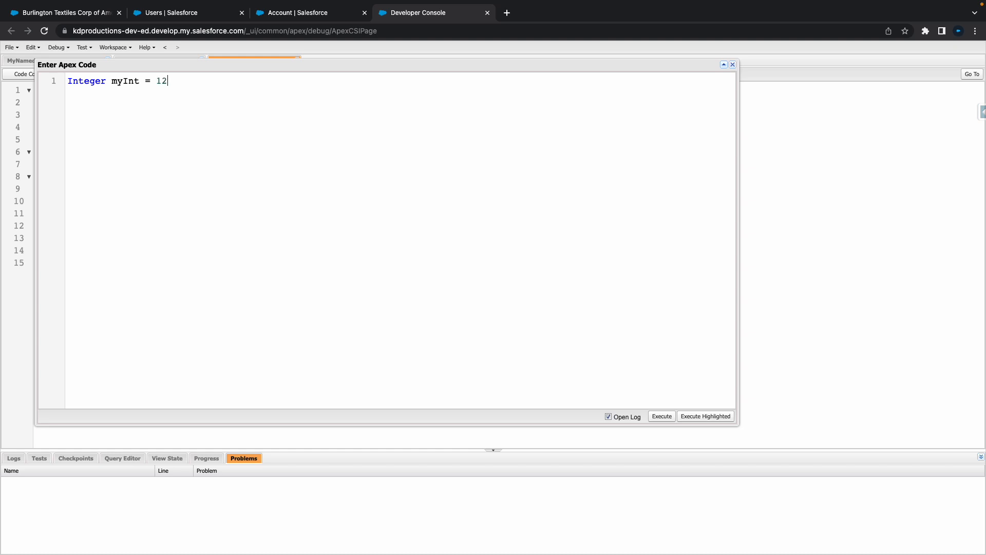
type("34")
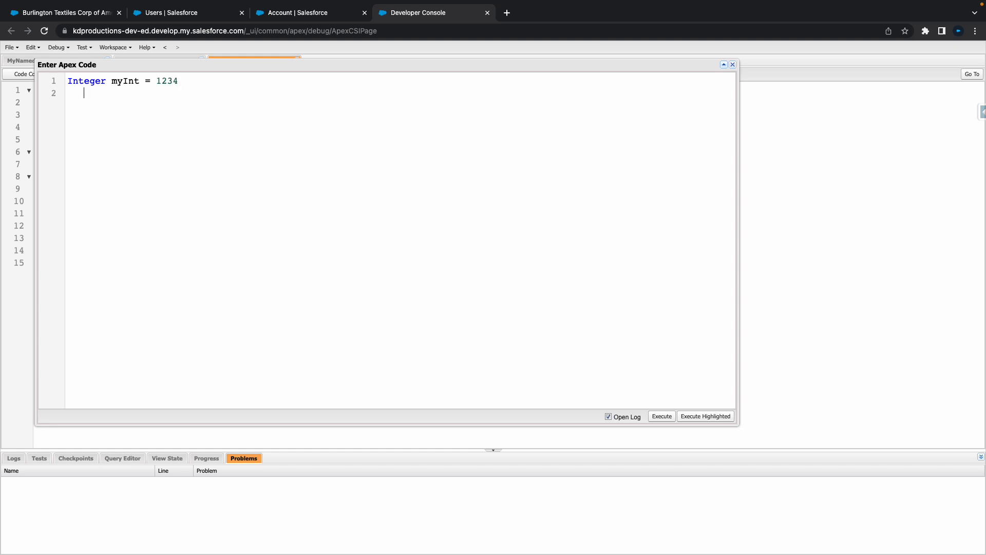
Declare String myString = '1234'; on the next line.
type("St")
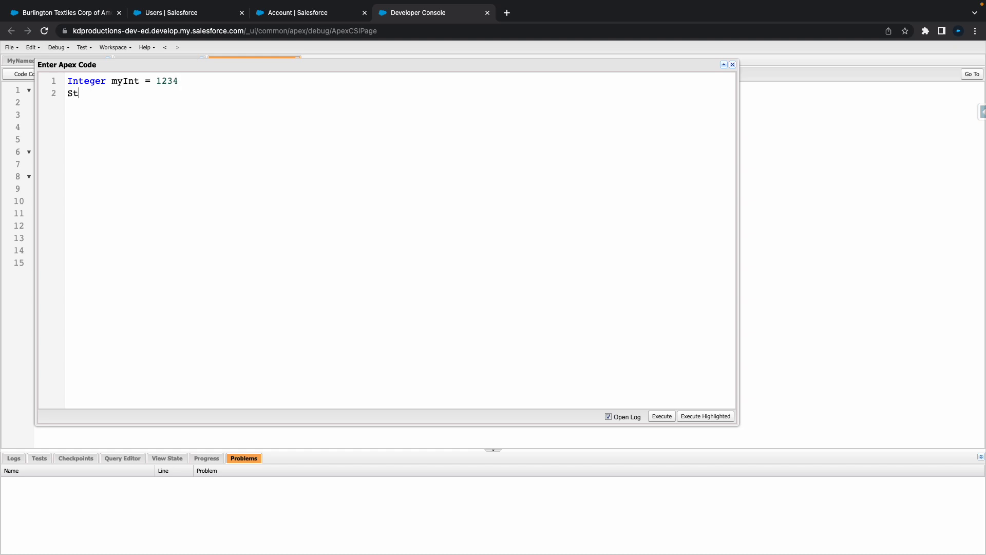
type("ring mys")
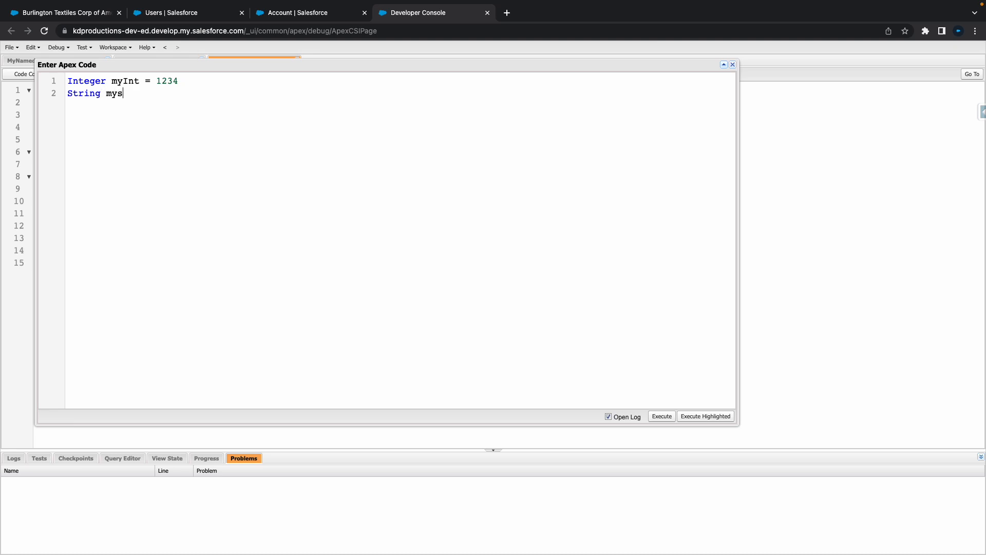
type("tring")
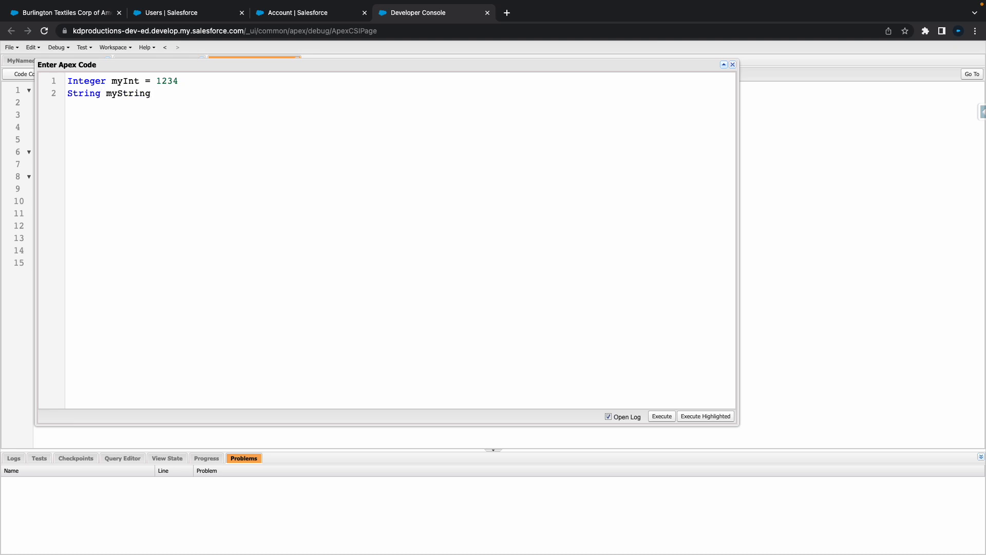
type("= '1234'")
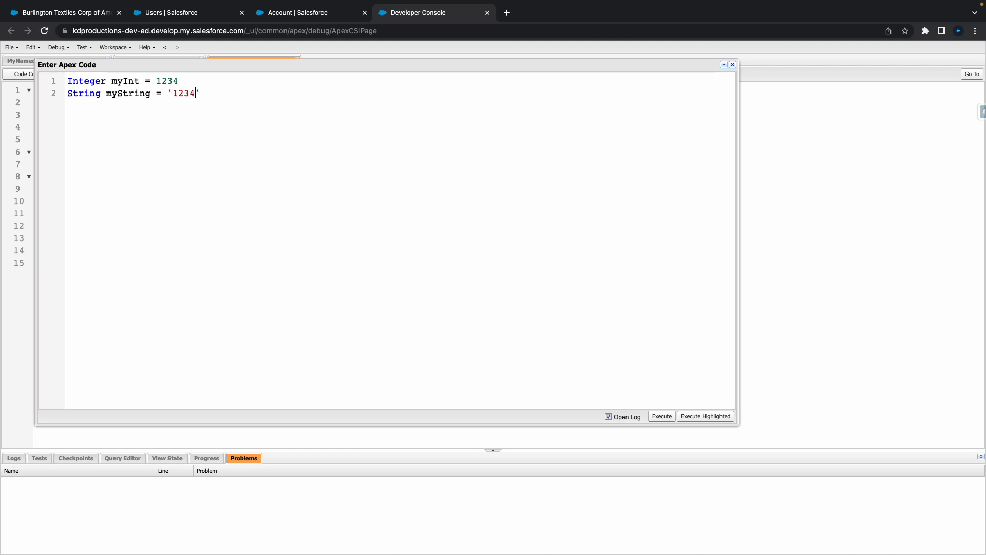
type(";")
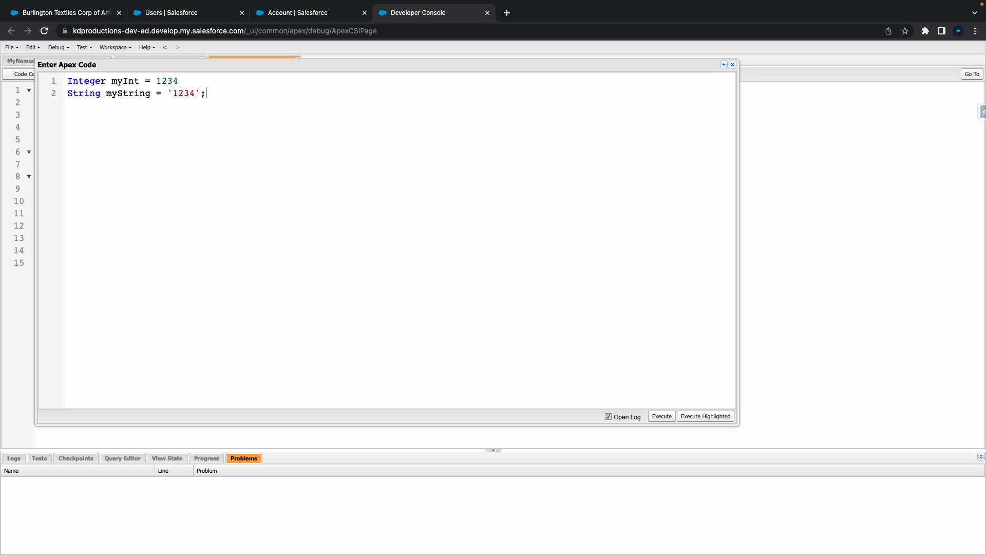
mouse_move(199, 77)
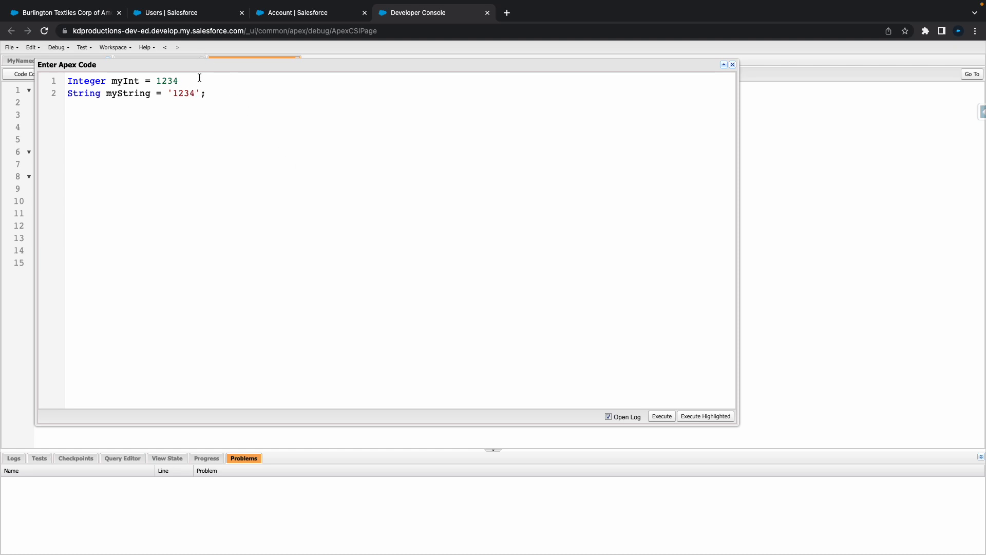
Write the first if condition testing myInt instanceOf Integer.
type(";")
type("if")
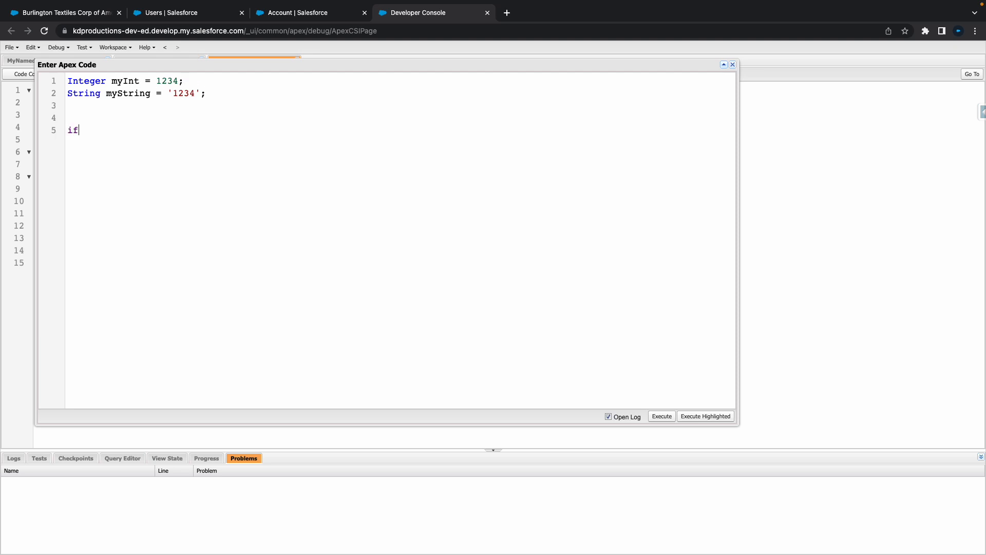
type("()")
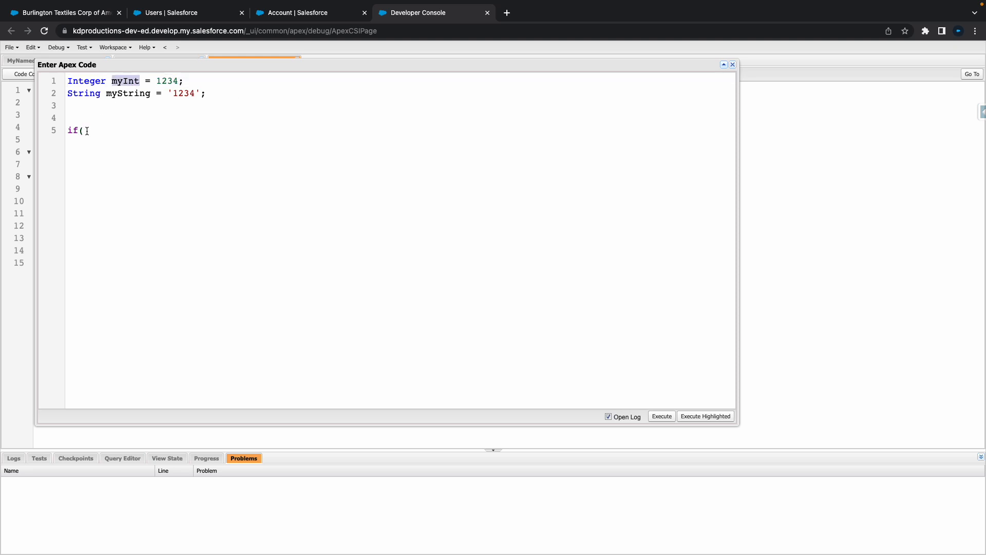
type("myInt")
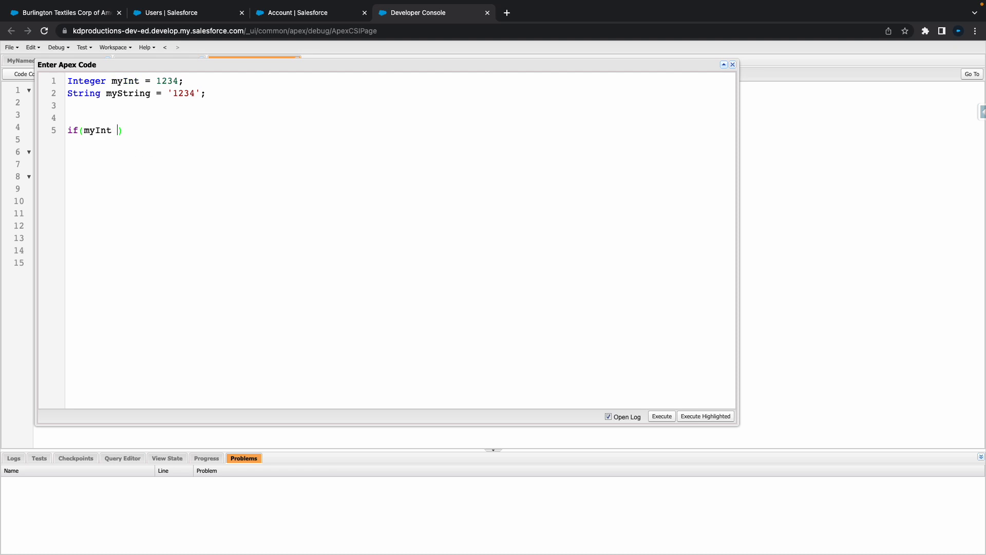
type("ins")
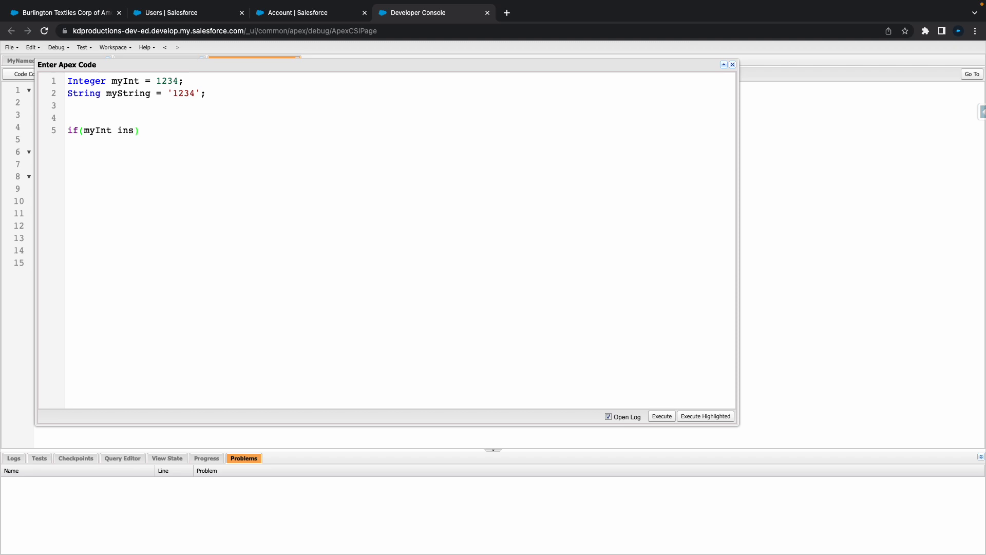
type("ta")
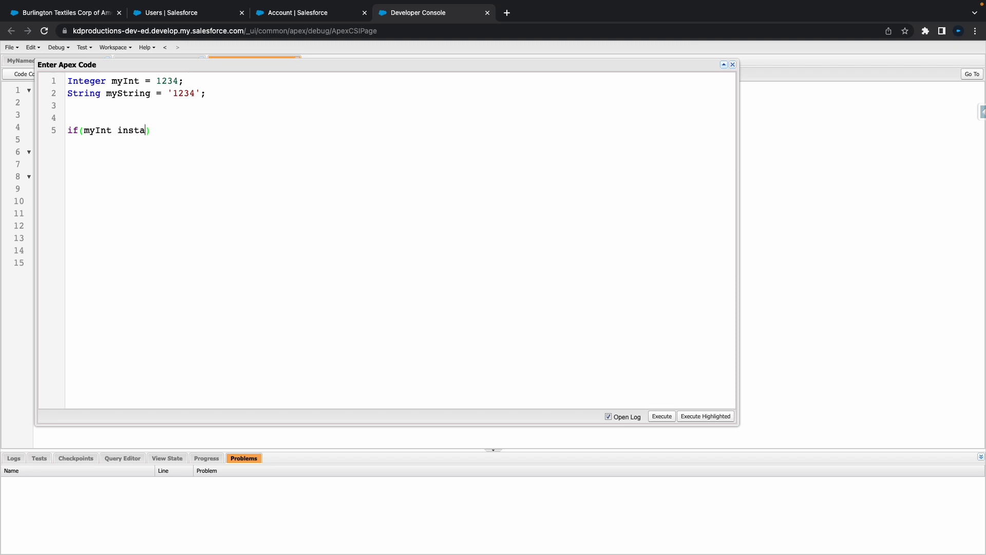
type("nceOf")
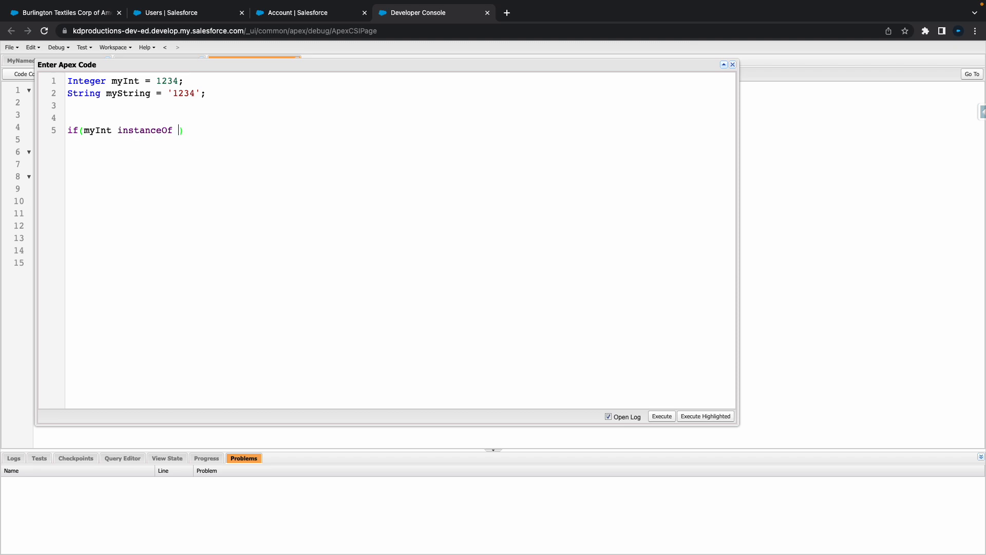
type("Integer")
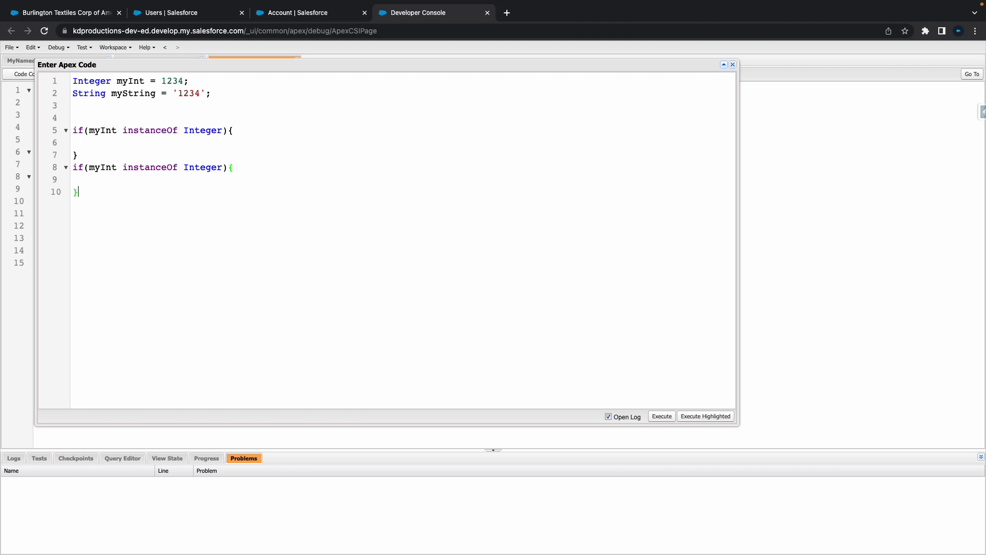
Add the else branches, including a String type check.
key("Return")
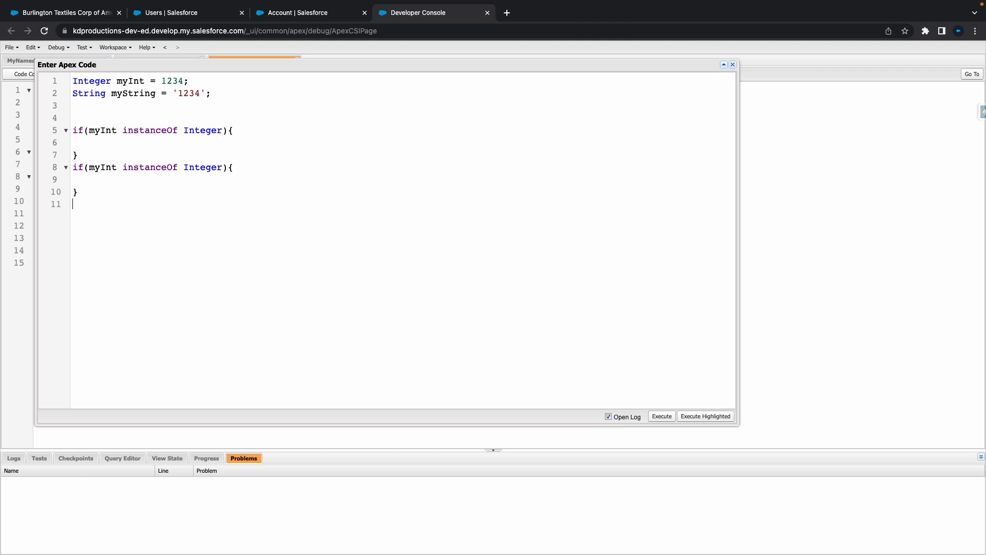
type("else")
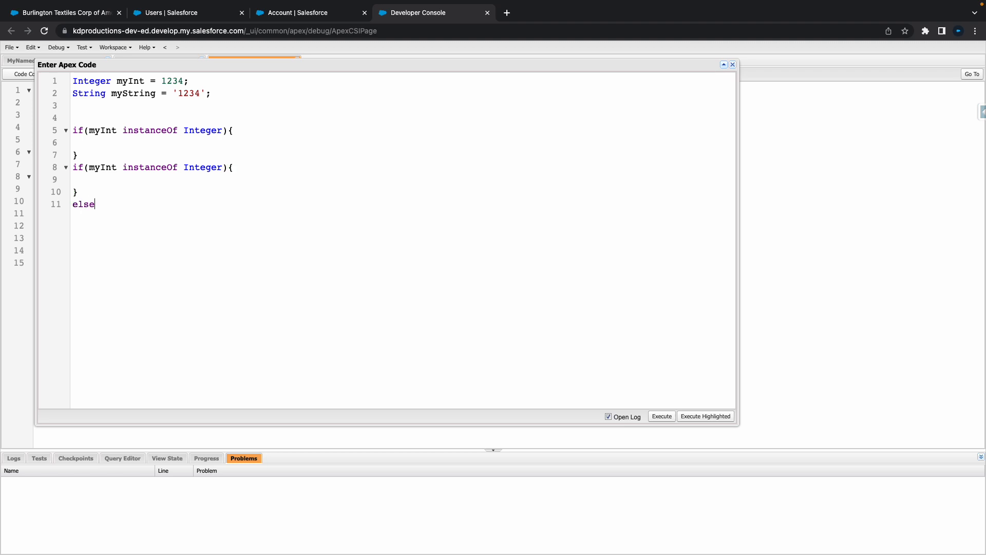
type("{")
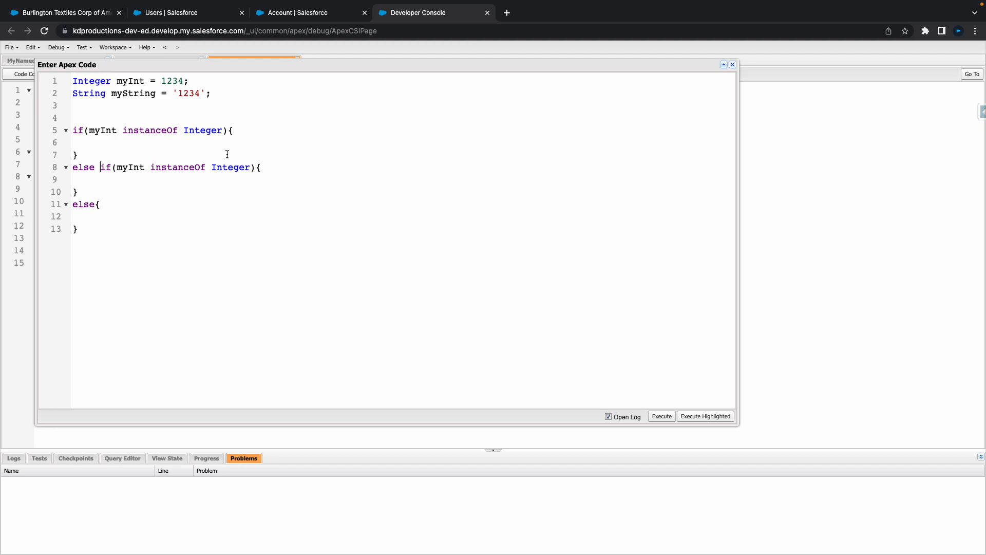
type("String")
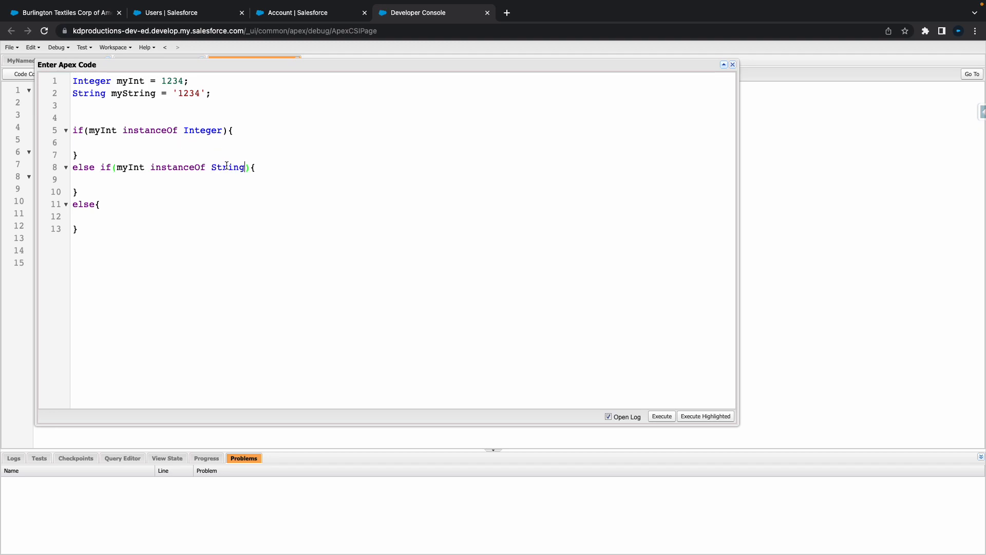
type("S")
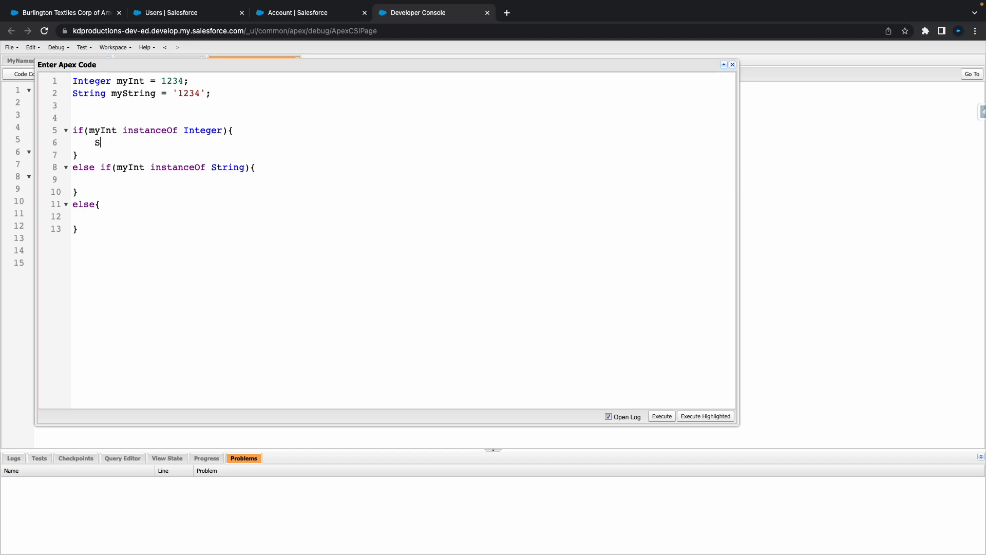
Make the Integer branch log System.debug('Integer');.
type("ystem.debug('');")
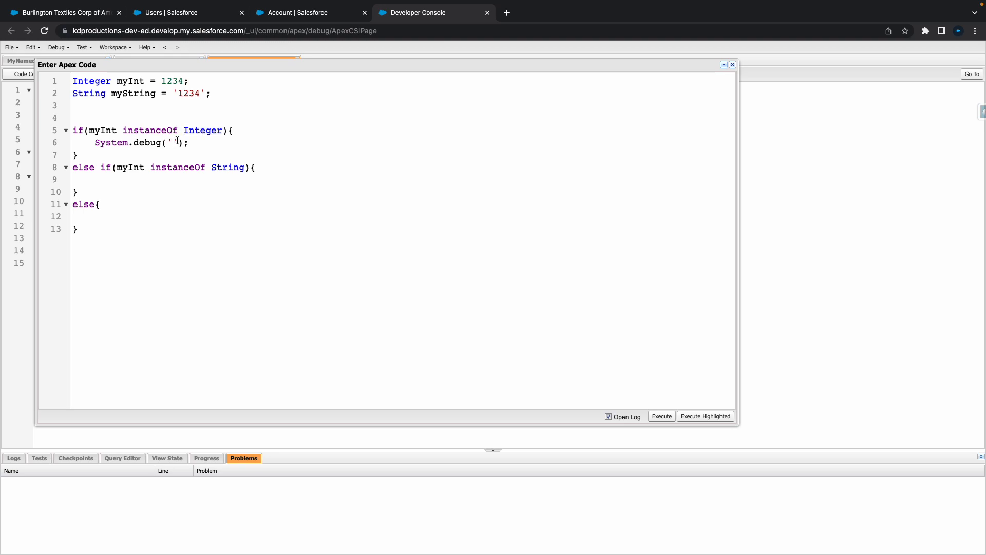
type("String")
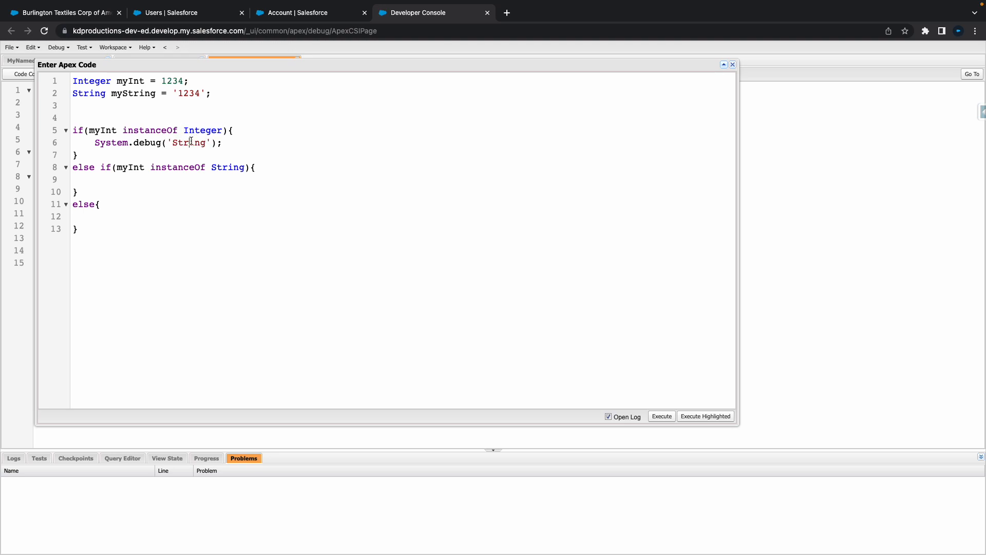
type("Integer' +")
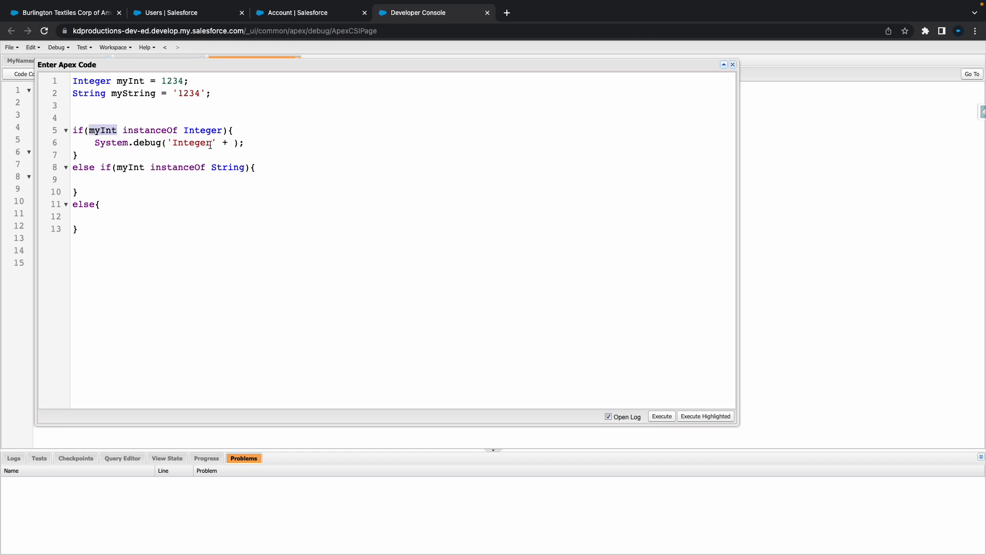
double_click(224, 143)
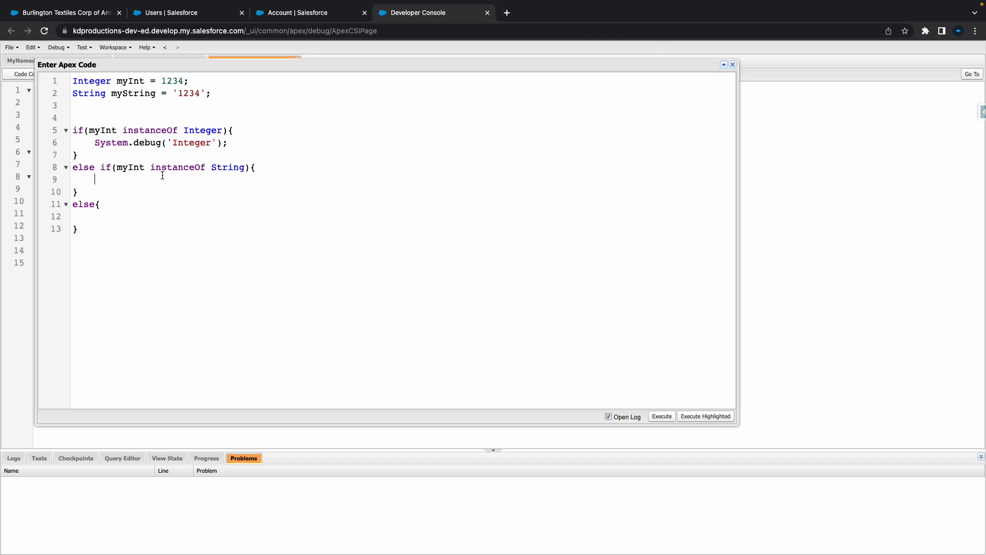
type("System.debug('Integer');")
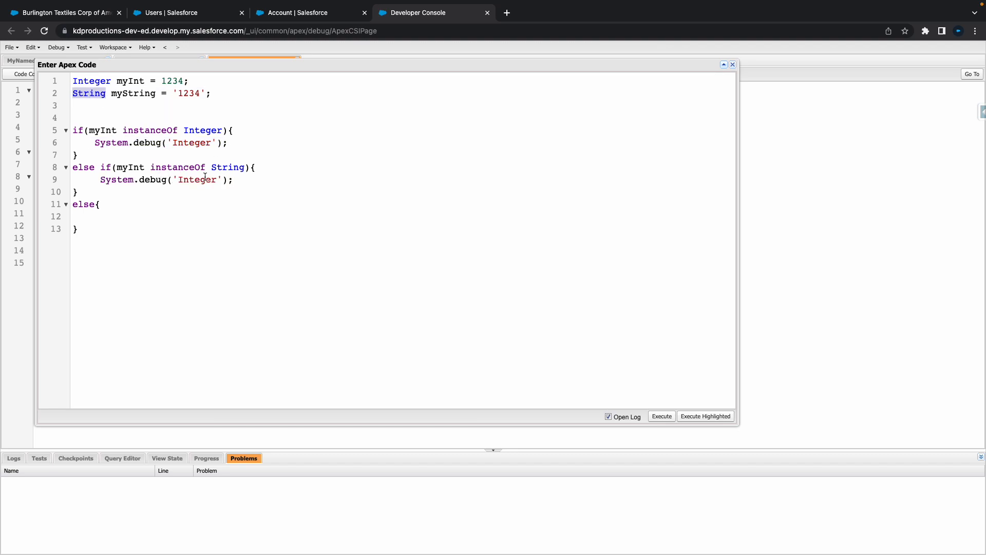
Log 'String' in the String branch and 'Something Else ???' in the else branch.
type("String")
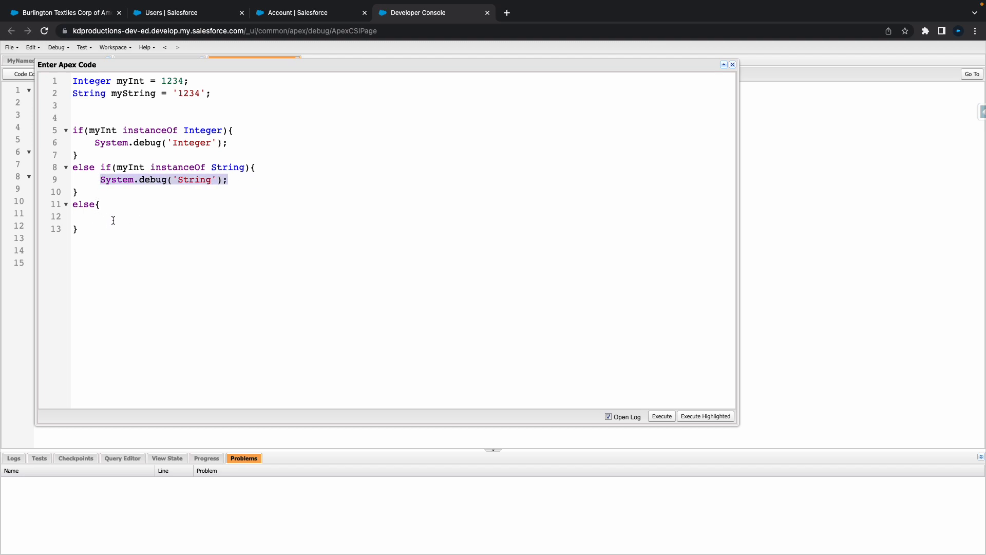
type("System.debug('Some');")
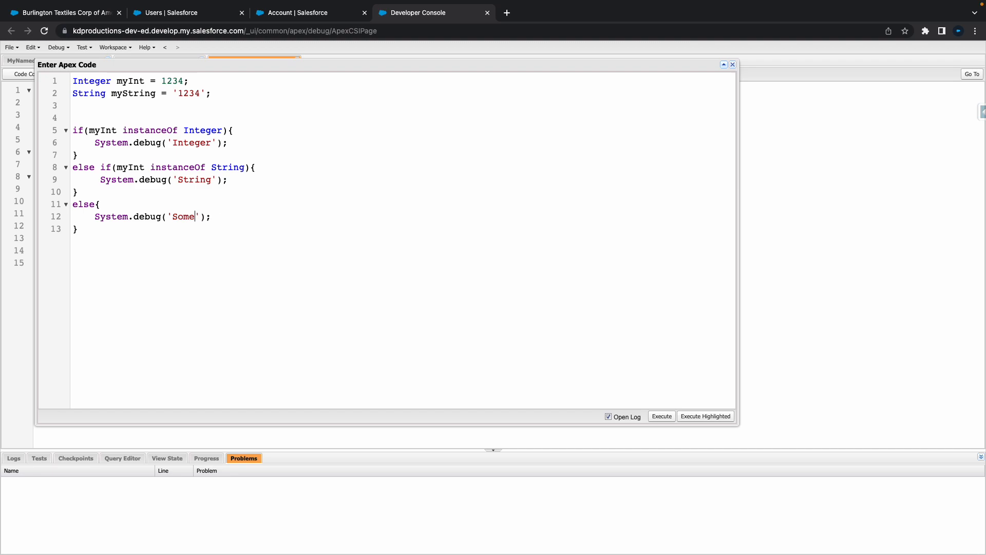
type("thing Else")
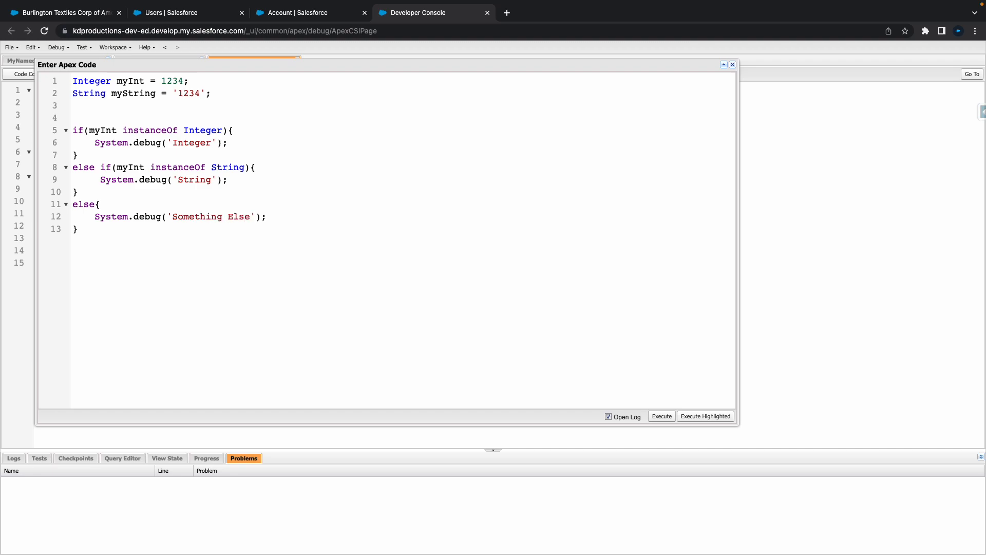
type("???")
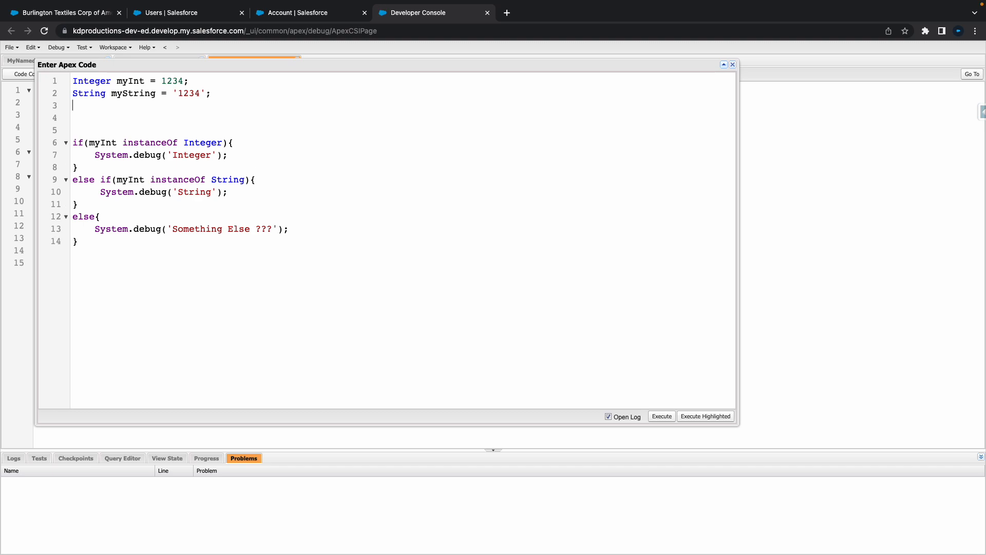
Add Boolean bool = false; on line 3, then select myInt in the else-if line.
type("Boo")
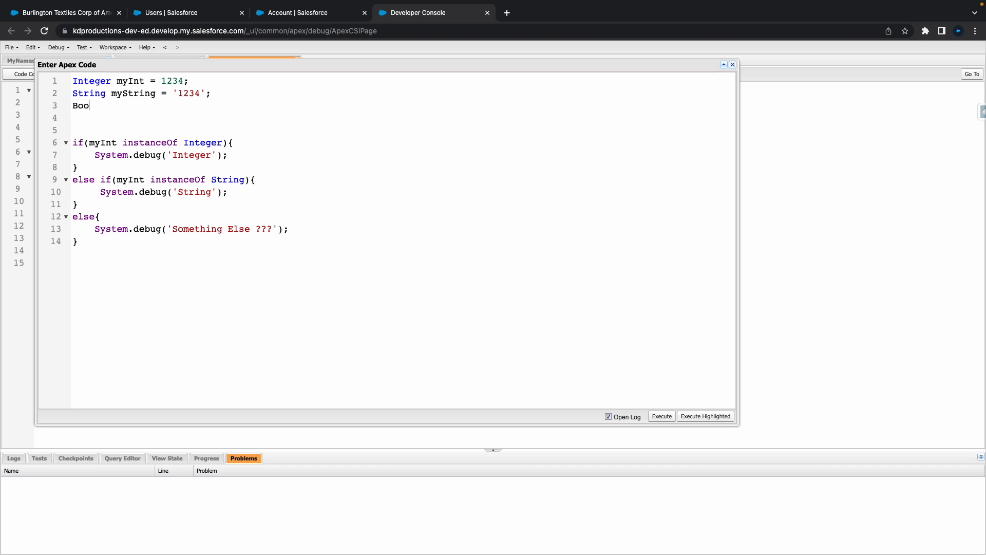
type("lean bool")
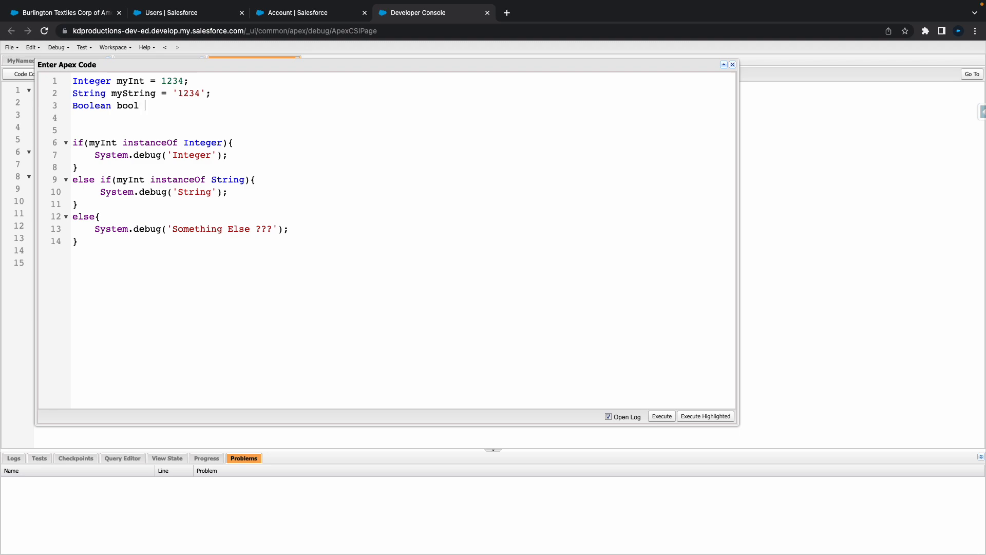
type("=")
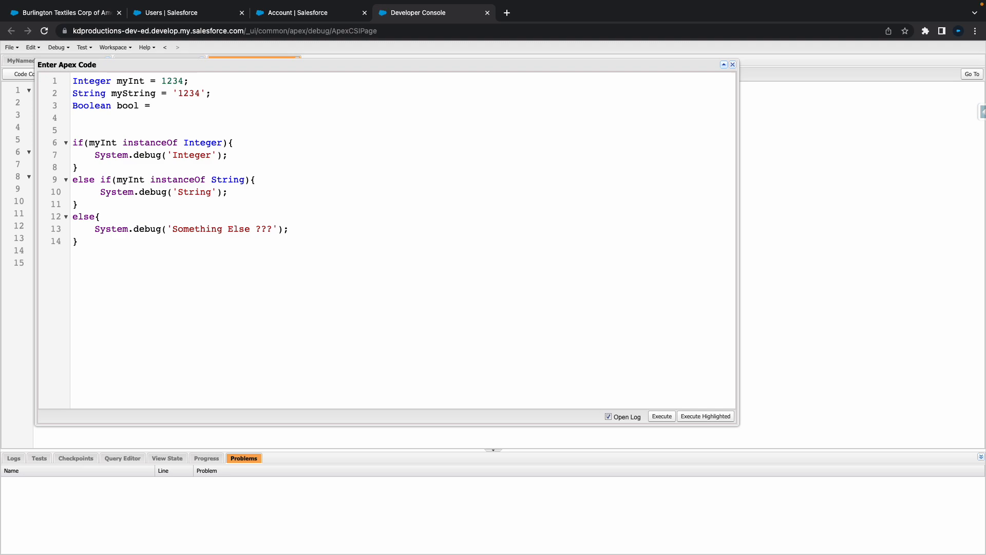
type("false")
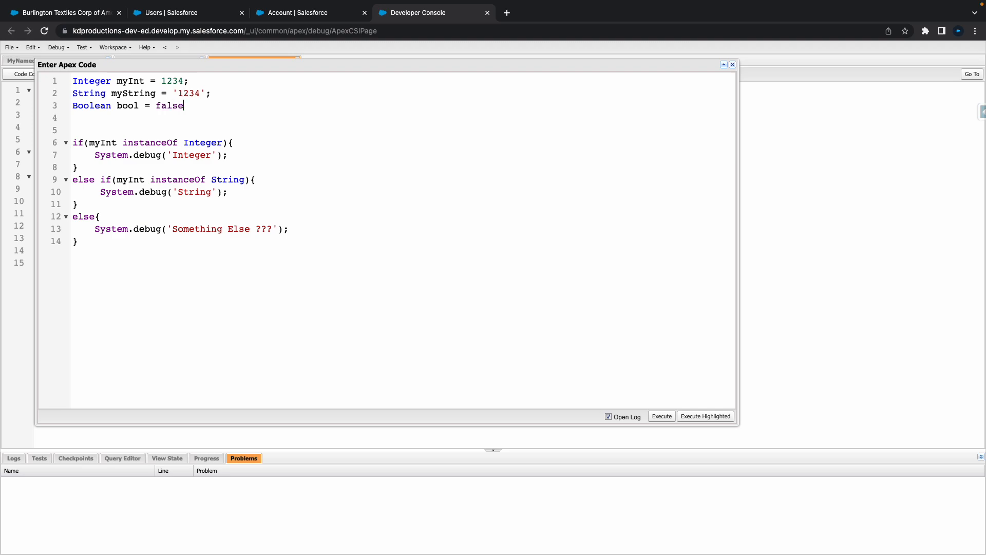
type(";")
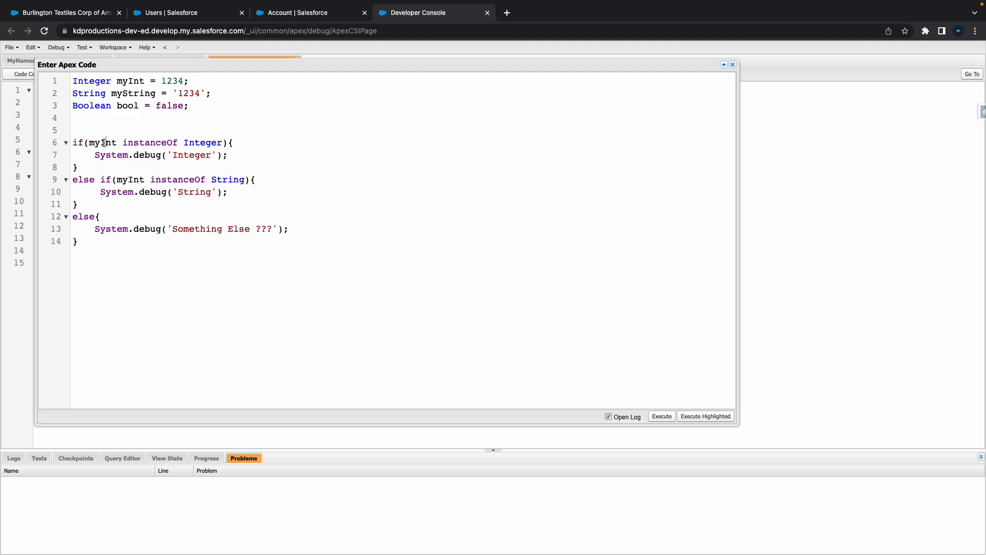
double_click(131, 179)
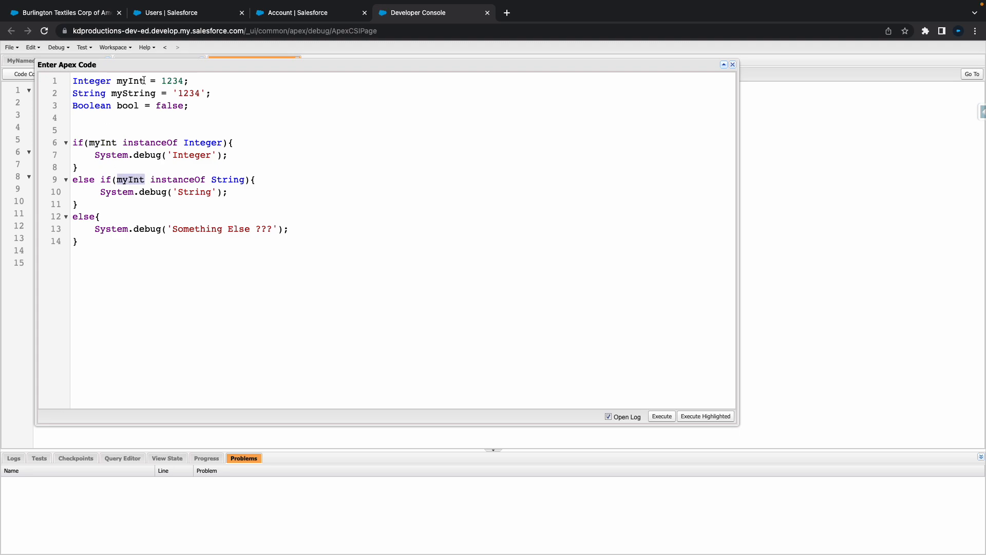
mouse_move(183, 155)
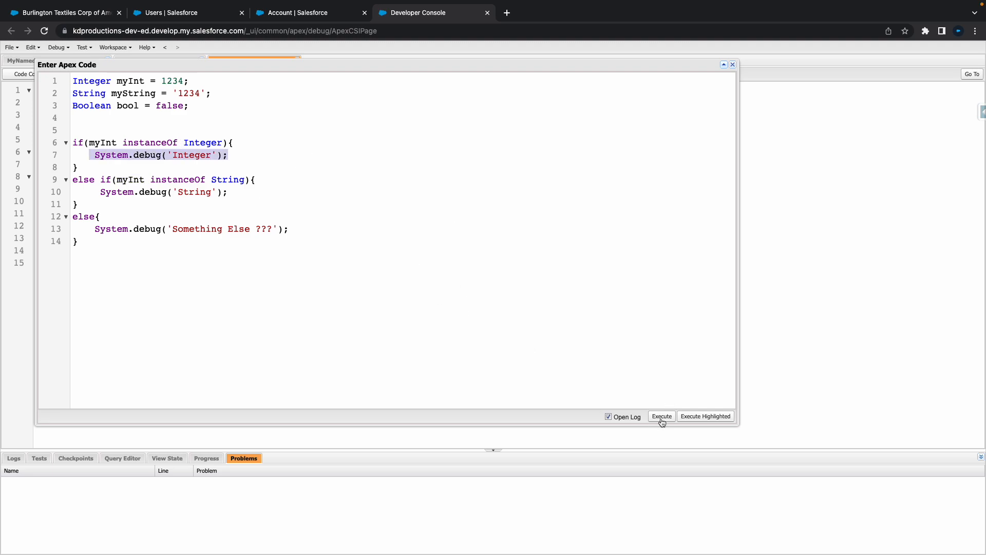
Execute the script and close the 'instanceof always true' error at line 6.
left_click(661, 415)
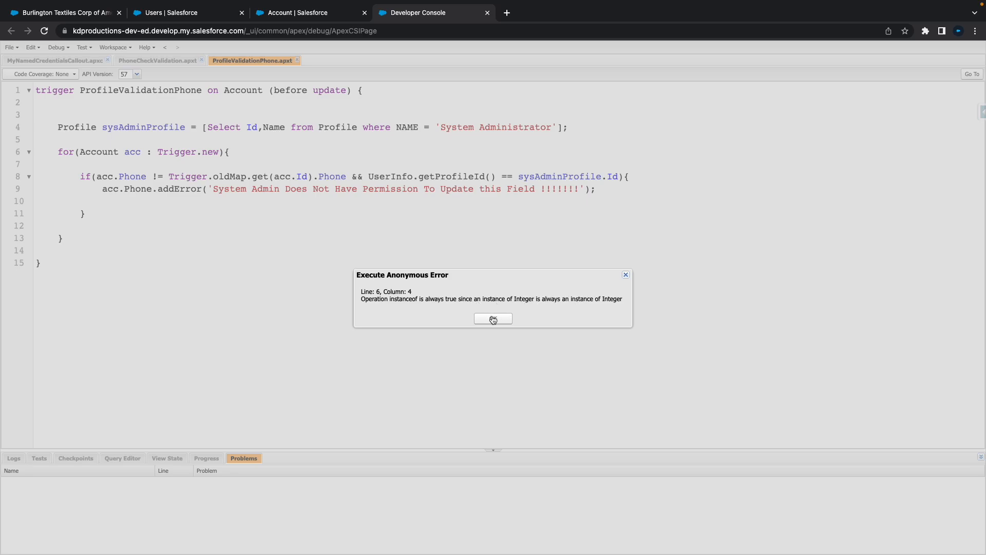
left_click(493, 319)
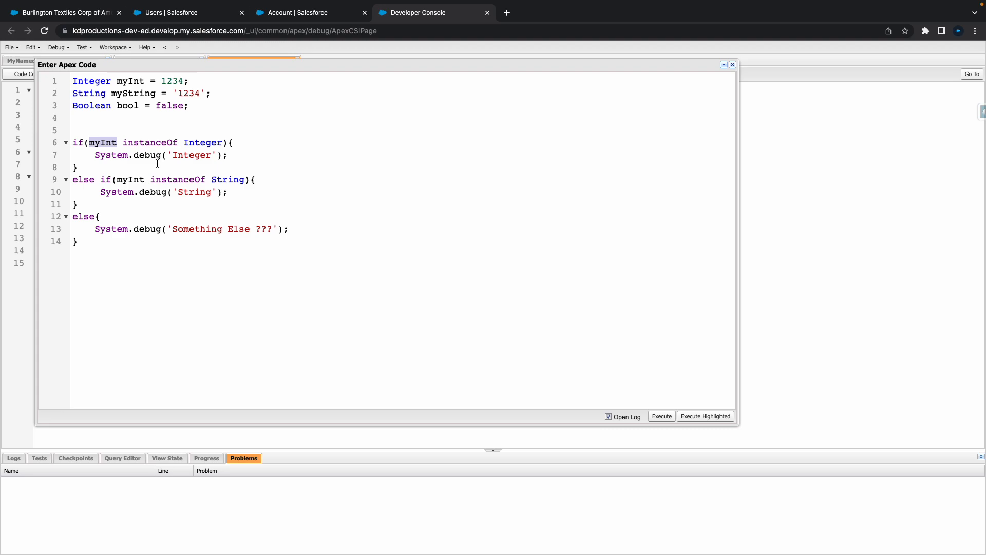
Change myInt's type on line 1 from Integer to Object.
left_click(97, 81)
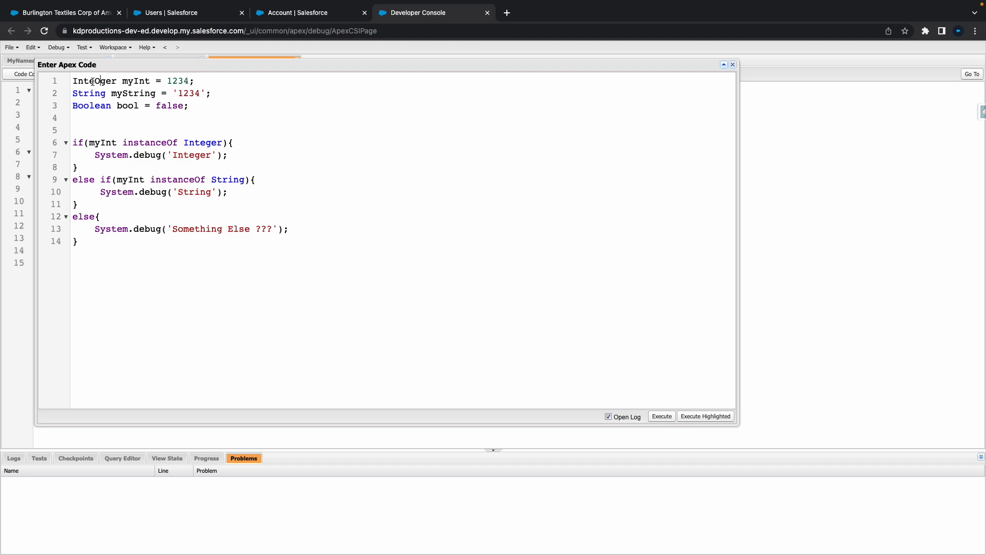
type("Object")
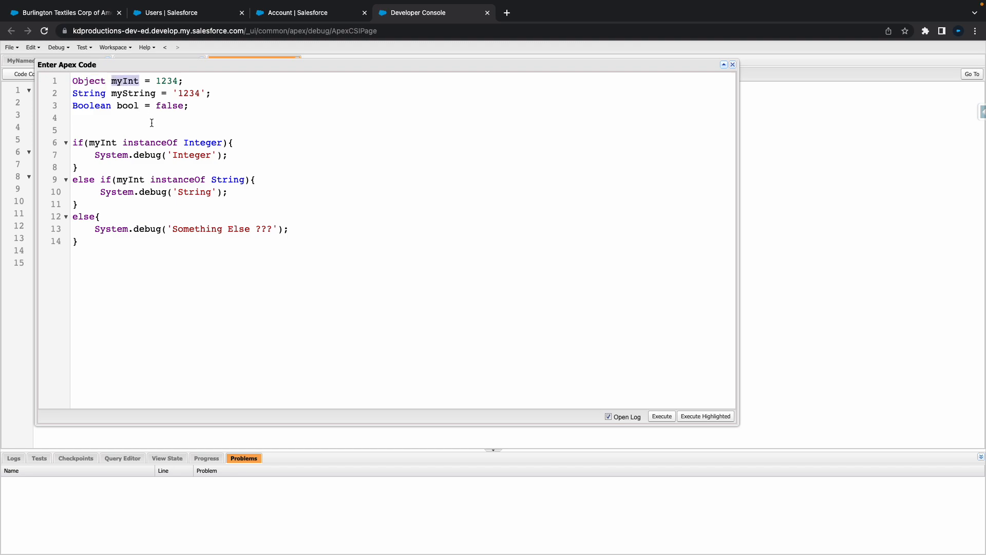
mouse_move(607, 350)
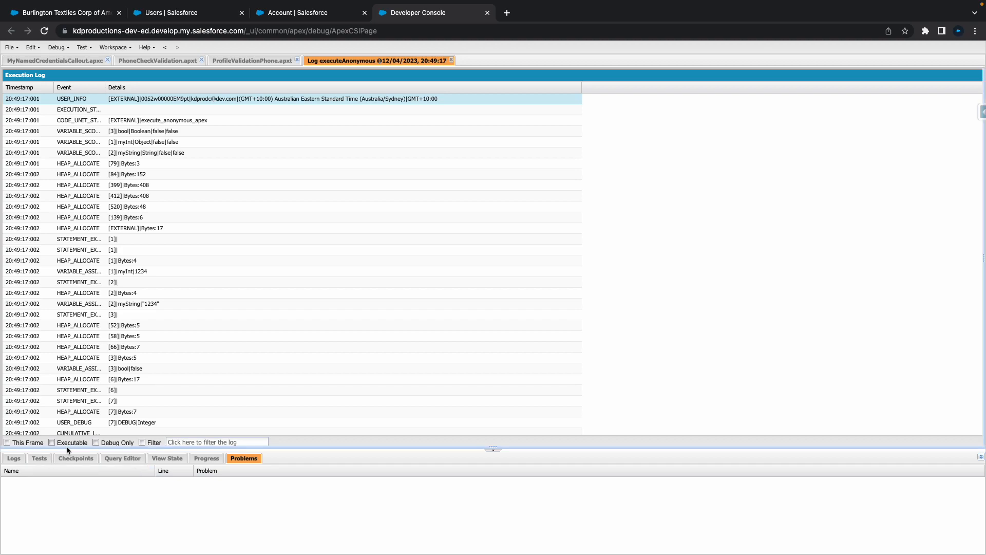
Tick Debug Only so the execution log shows just the 'Integer' message.
left_click(95, 443)
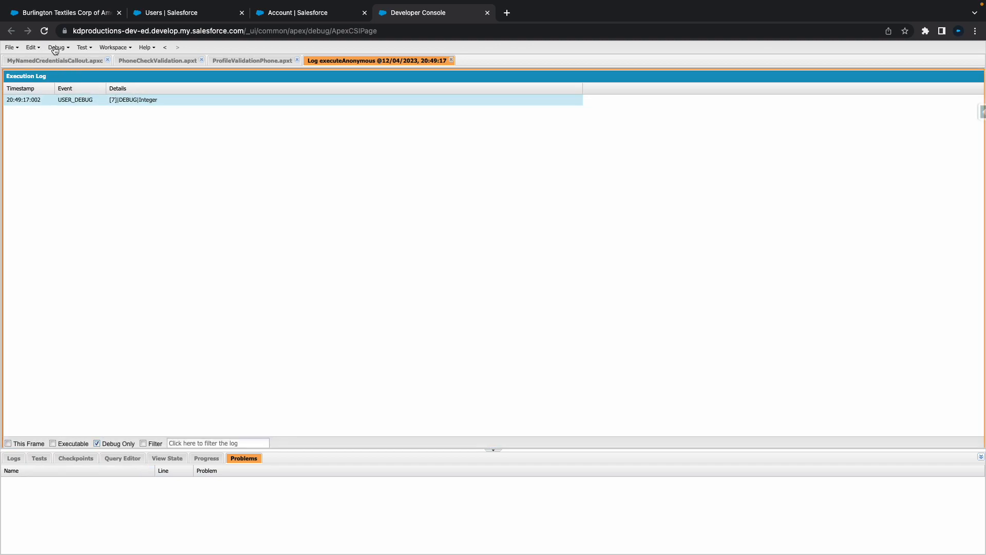
left_click(57, 47)
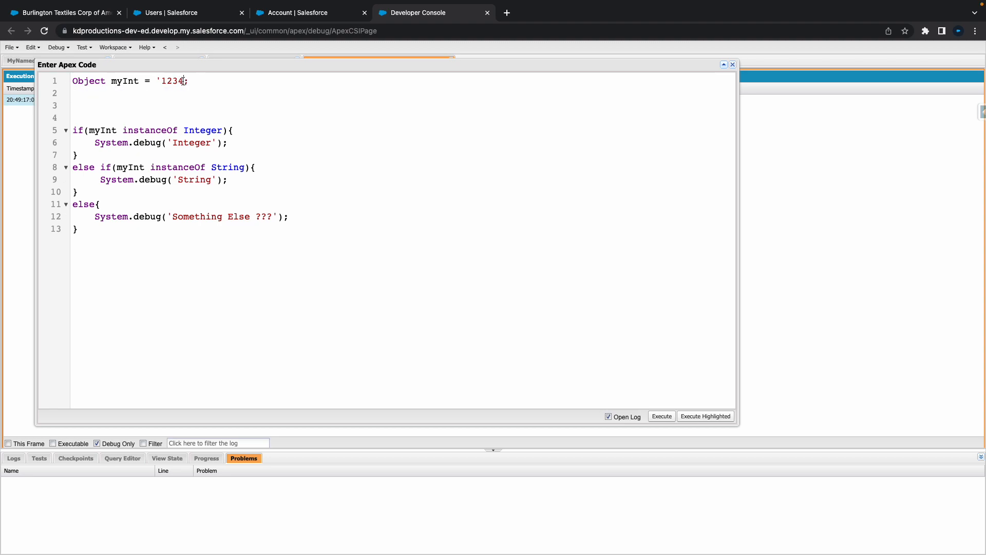
Quote myInt's value as '1234', rerun, and filter the log to debug-only output.
type("'")
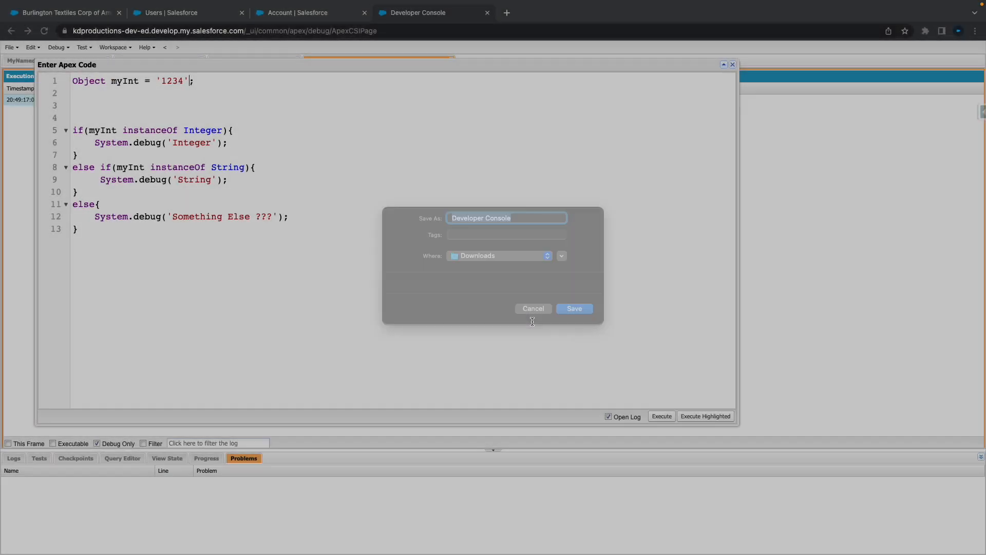
left_click(532, 308)
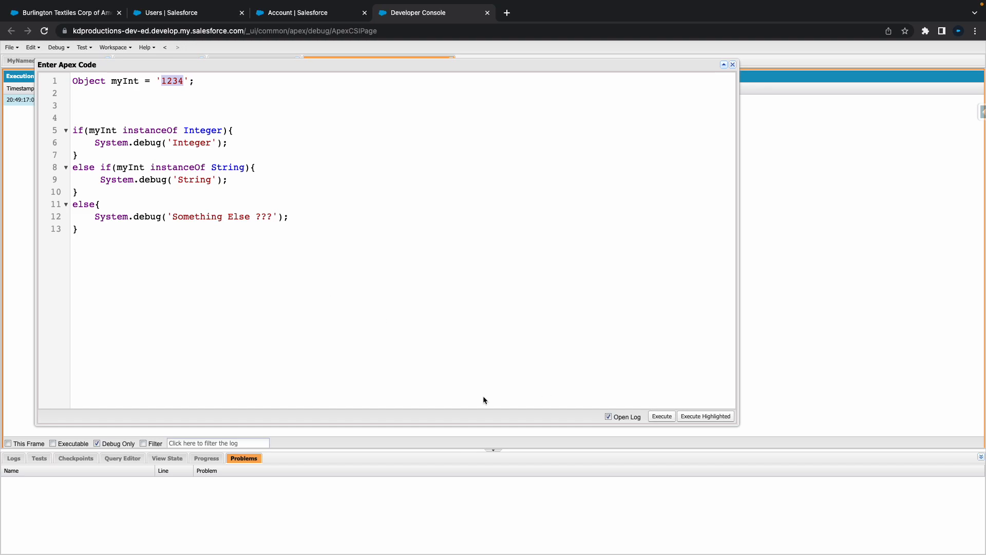
left_click(661, 415)
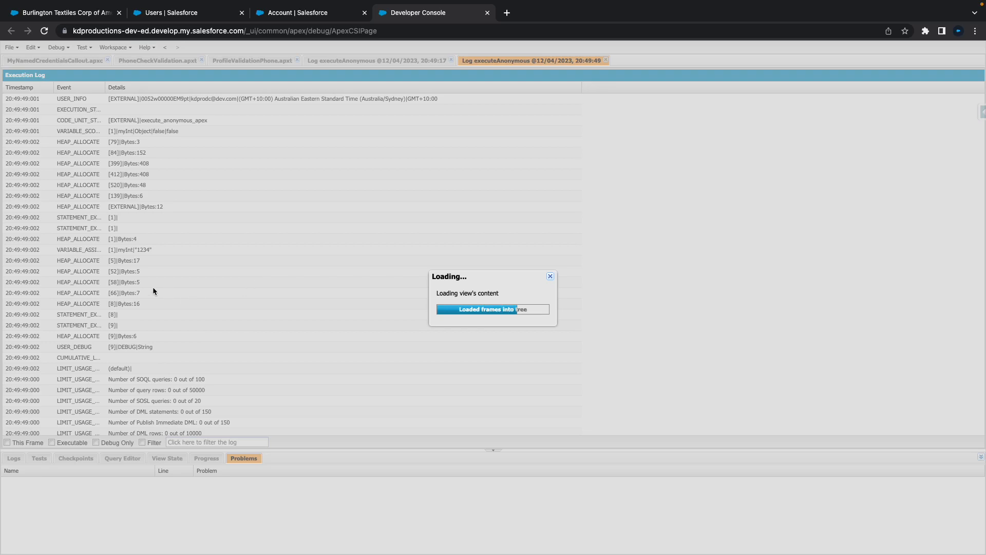
left_click(96, 442)
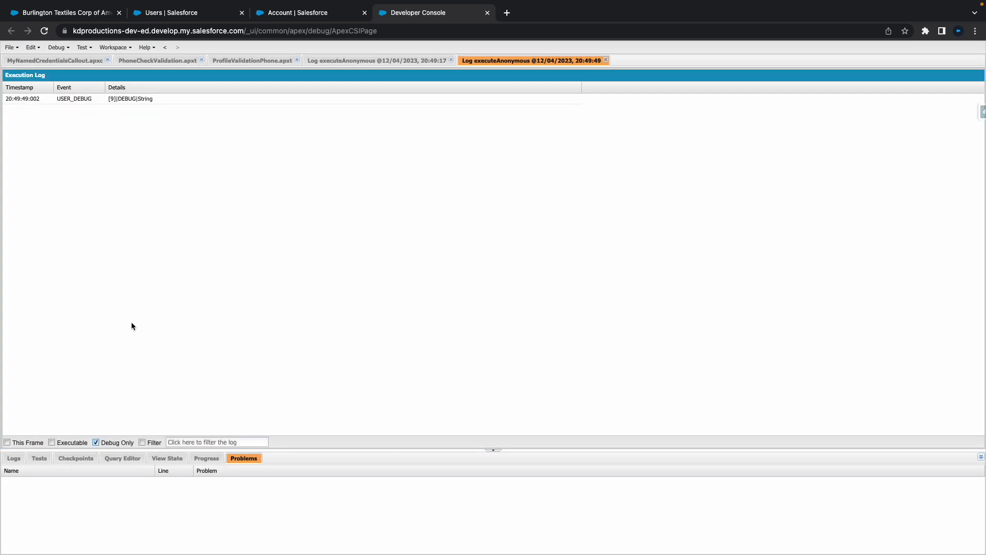
left_click(58, 48)
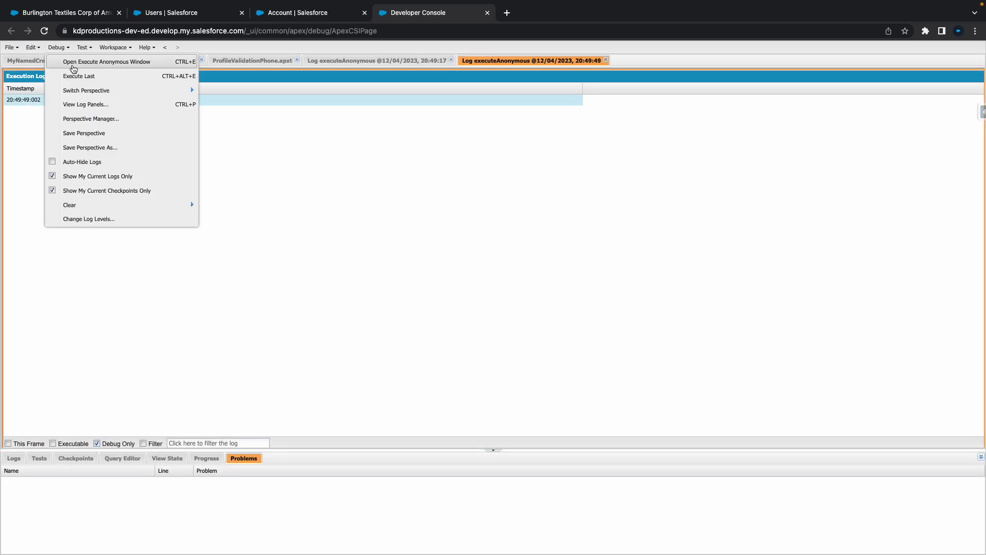
Set myInt to false in the anonymous window, rerun, and select the if checks.
left_click(107, 61)
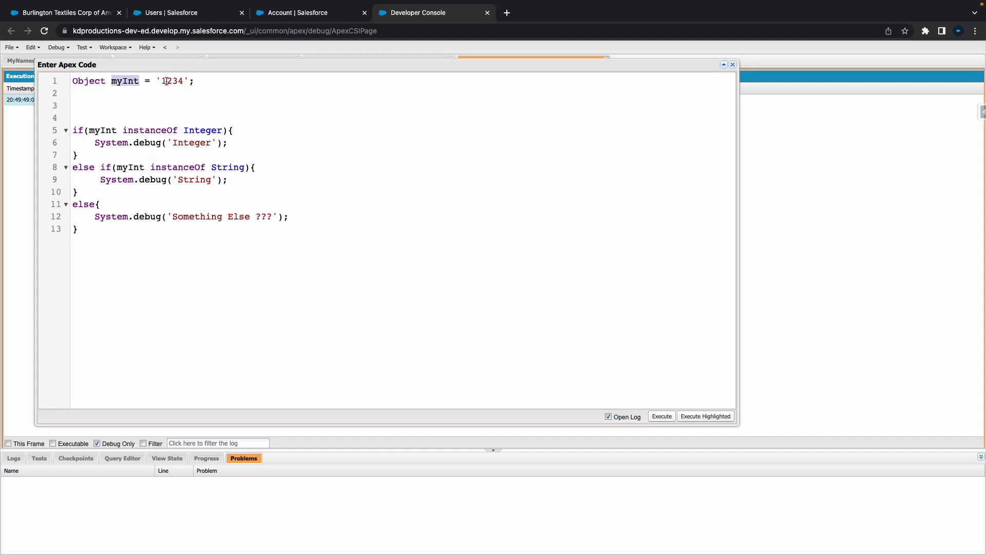
type("false")
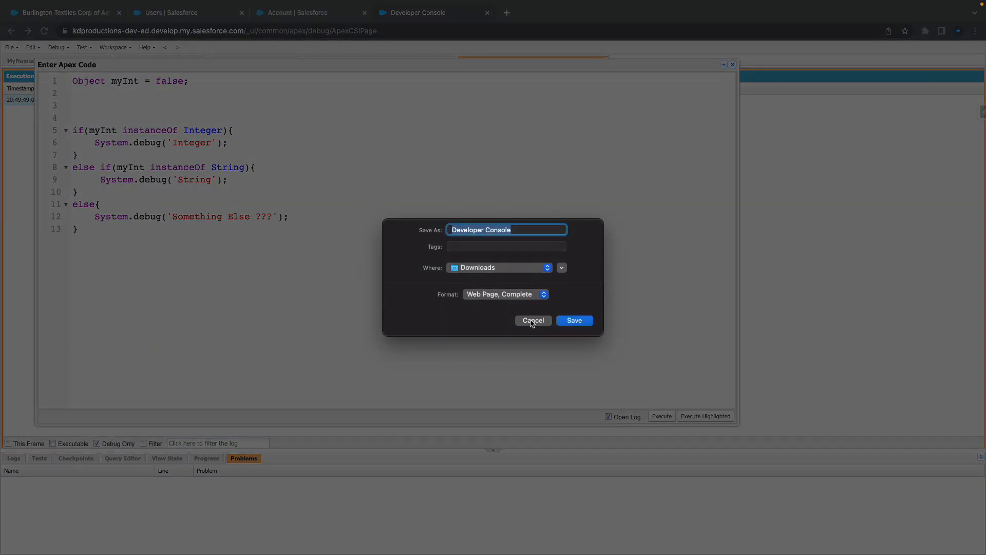
left_click(532, 320)
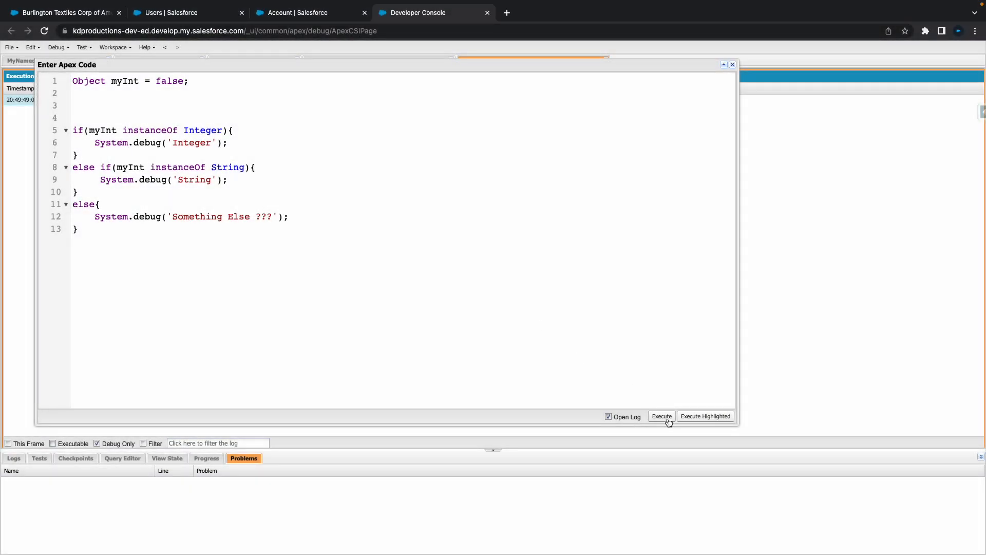
left_click(661, 416)
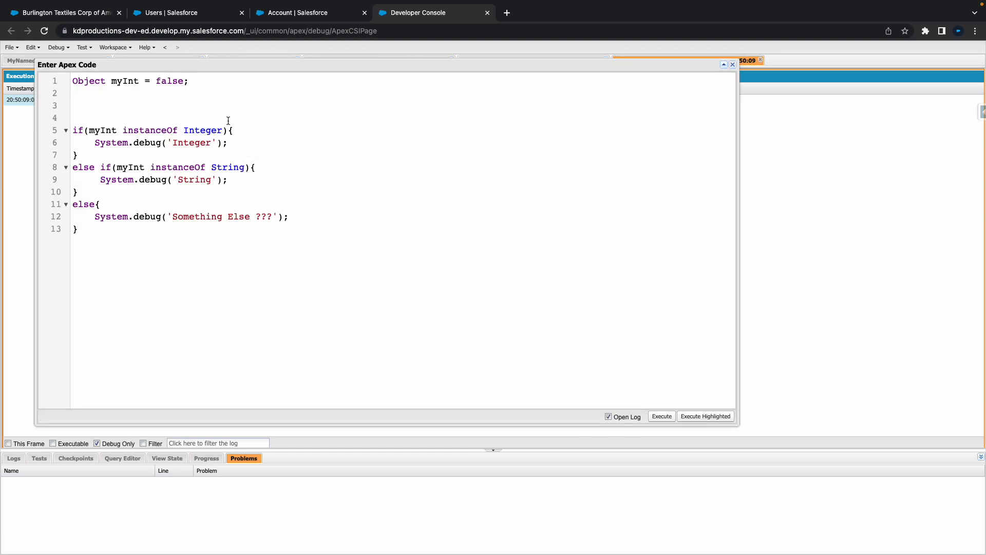
left_click_drag(72, 129, 152, 216)
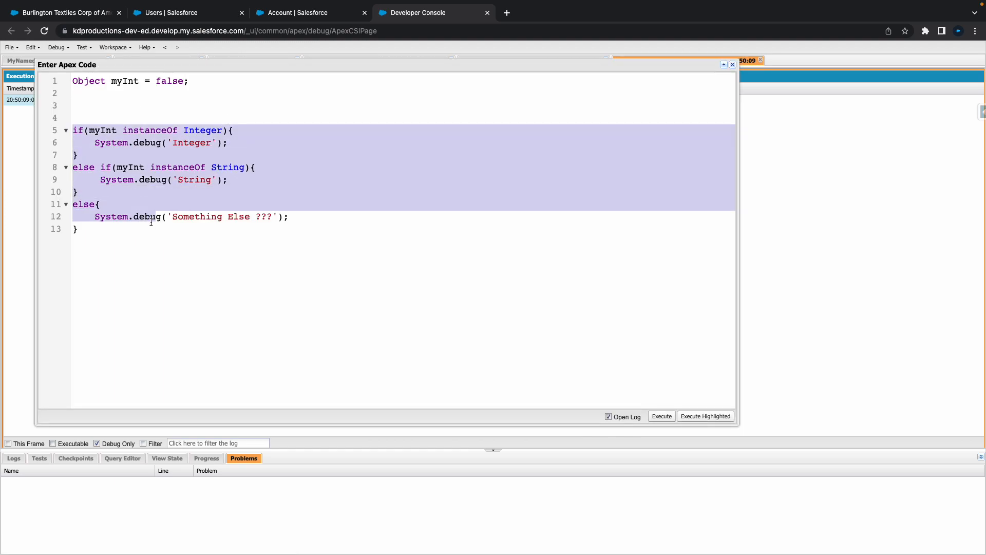